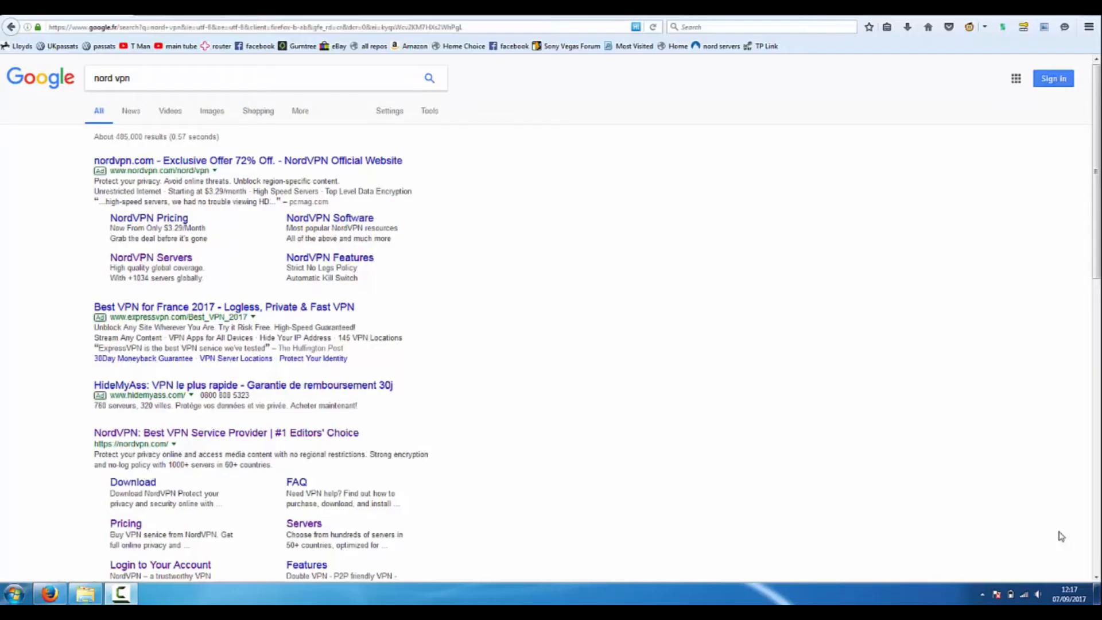
pyautogui.moveTo(852, 369)
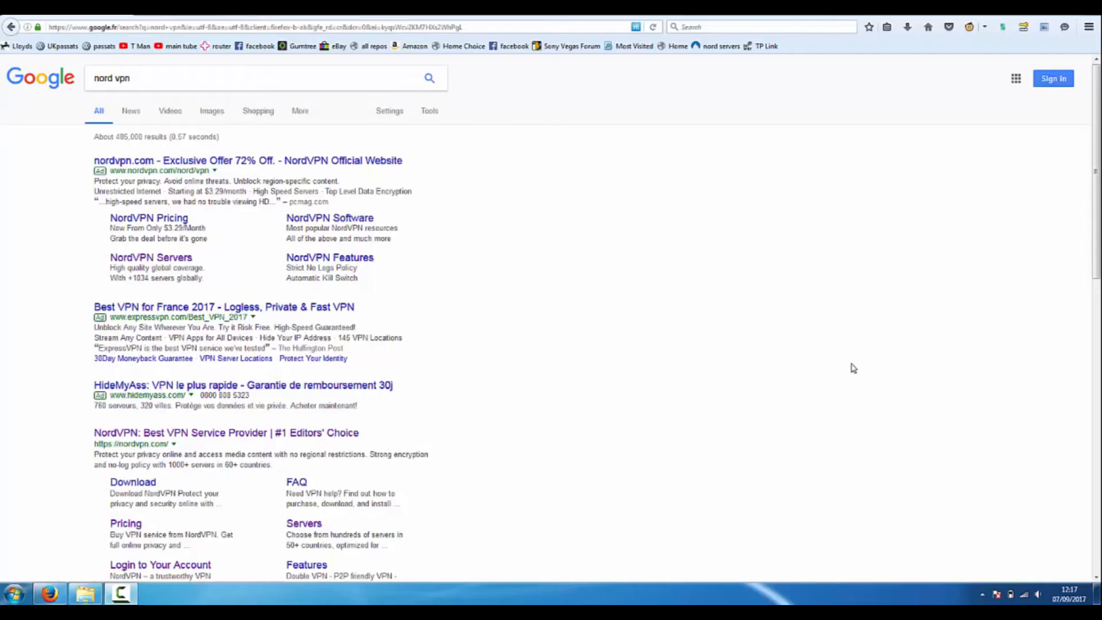
# - Reach the NordVPN account's download area listing software and OpenVPN config downloads
pyautogui.click(247, 160)
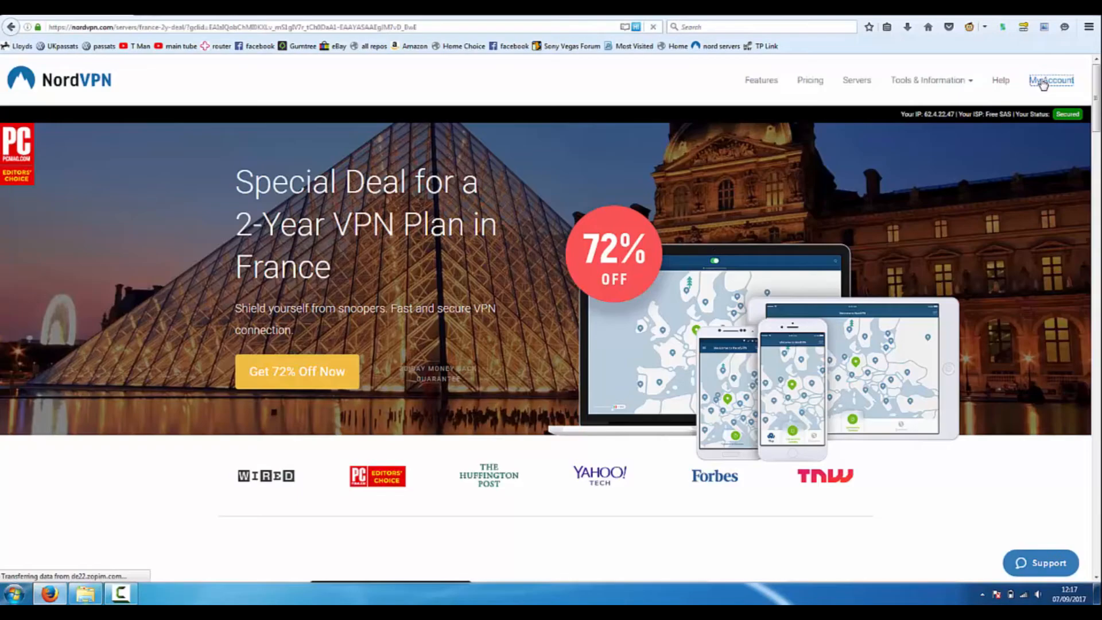
pyautogui.click(1050, 81)
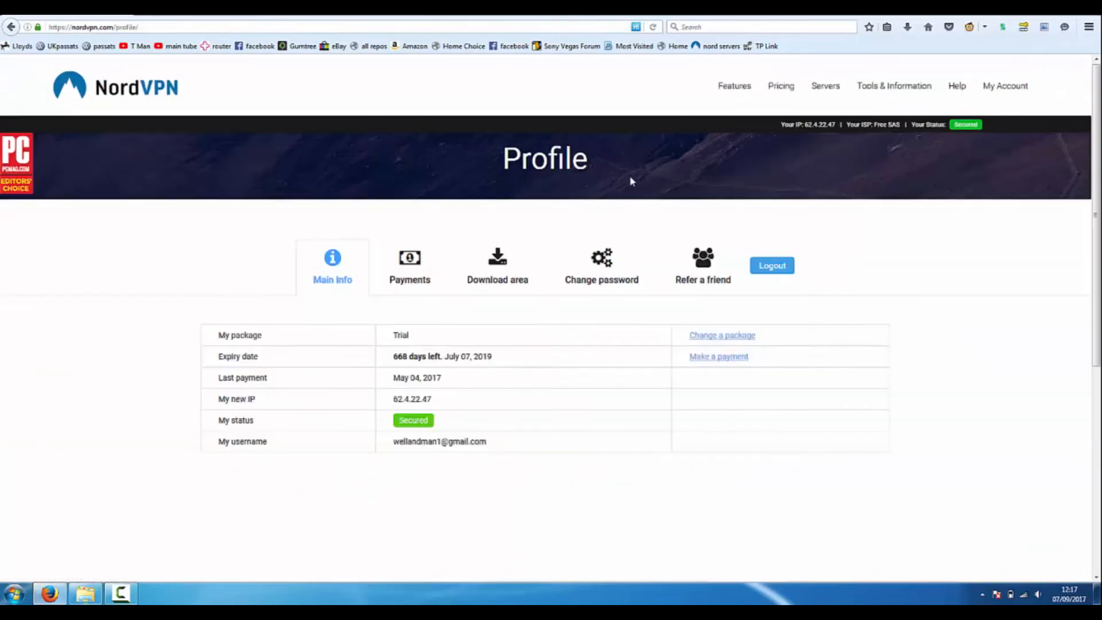
pyautogui.moveTo(497, 271)
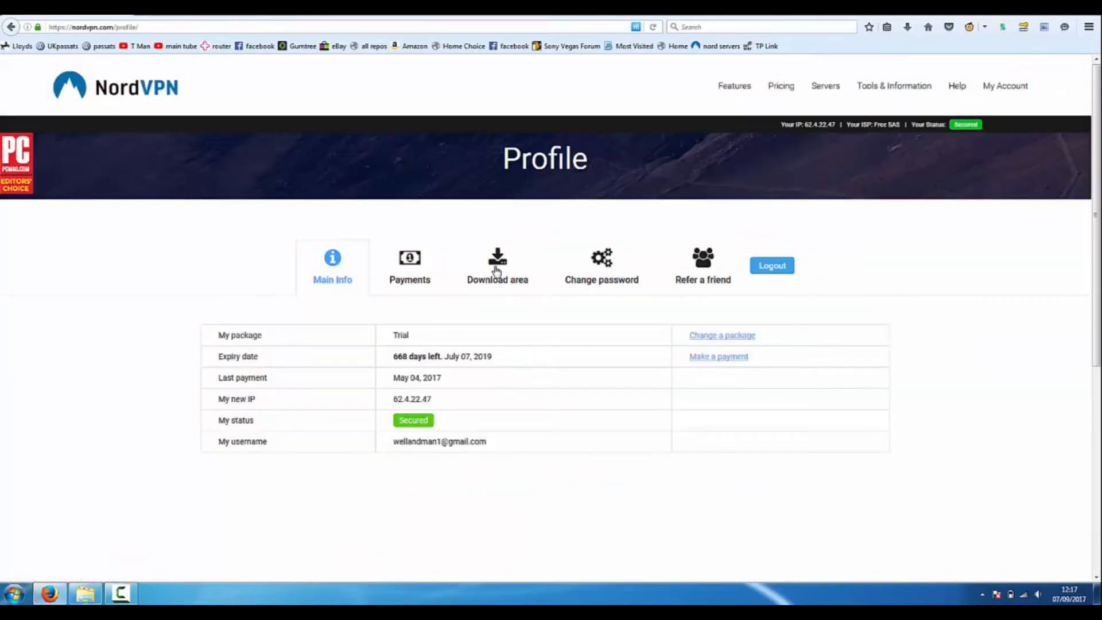
pyautogui.click(497, 265)
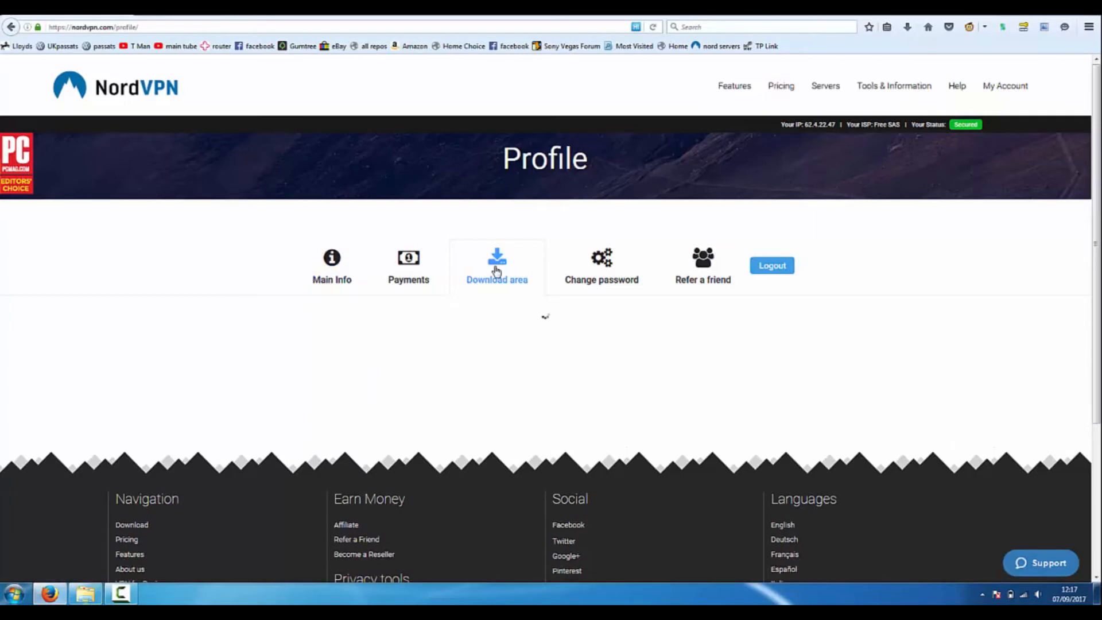
pyautogui.click(496, 268)
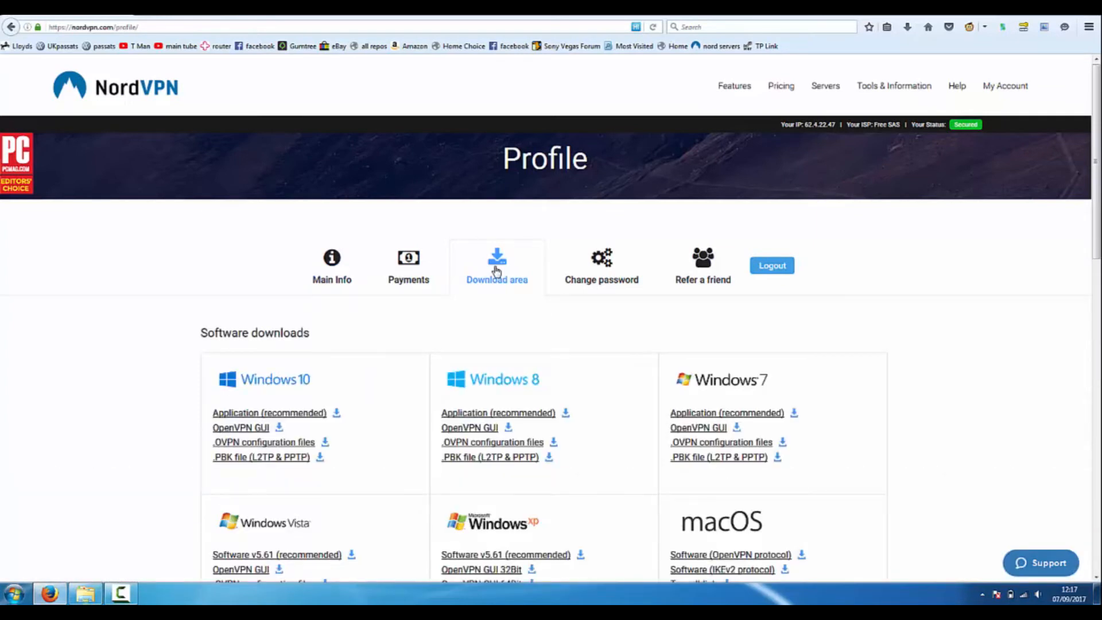
pyautogui.scroll(-3)
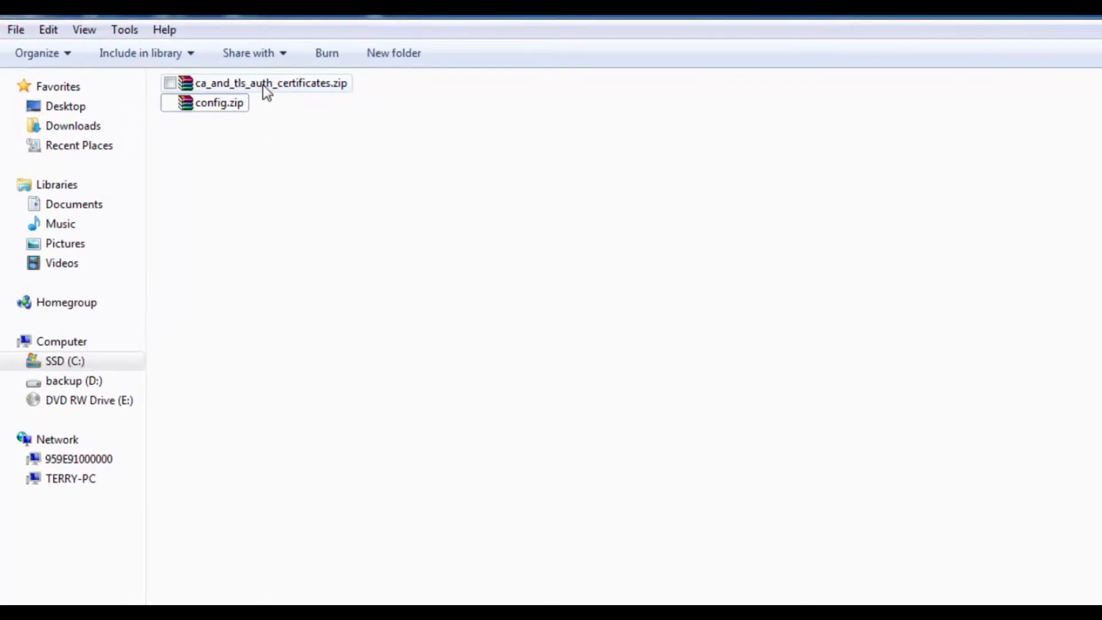
# - Extract ca_and_tls_auth_certificates.zip here and browse config.zip's server files in WinRAR
pyautogui.rightClick(269, 82)
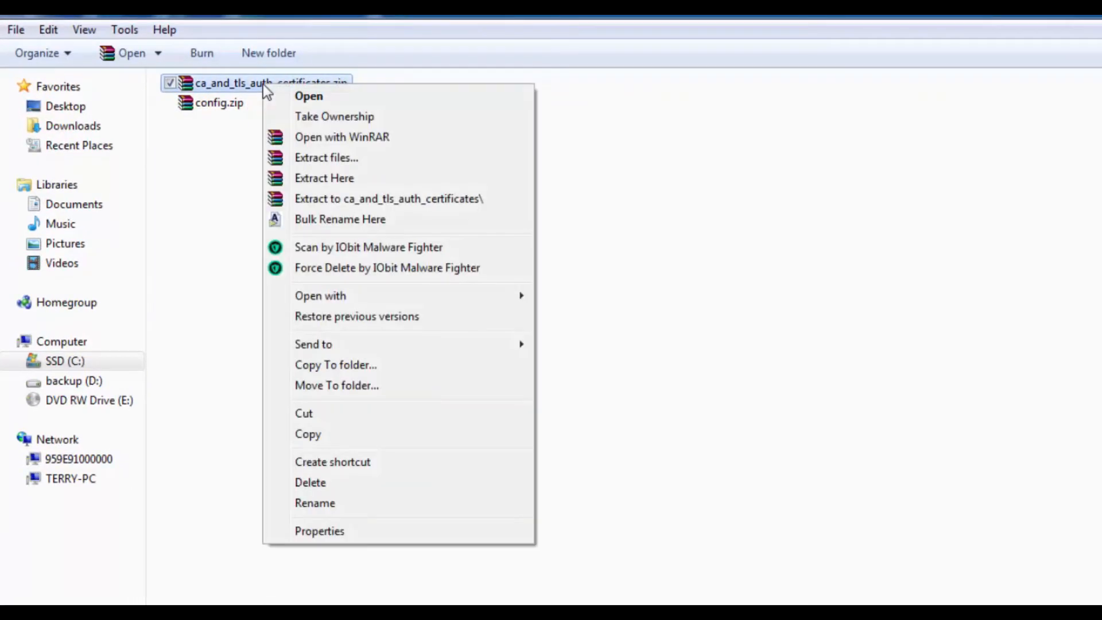
pyautogui.moveTo(372, 231)
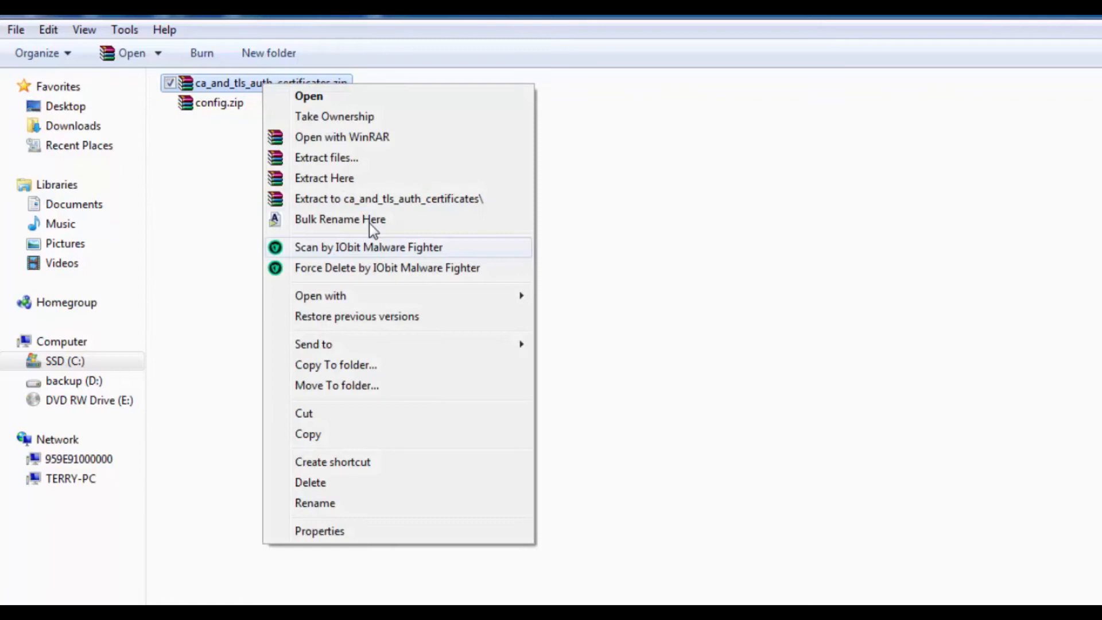
pyautogui.click(324, 178)
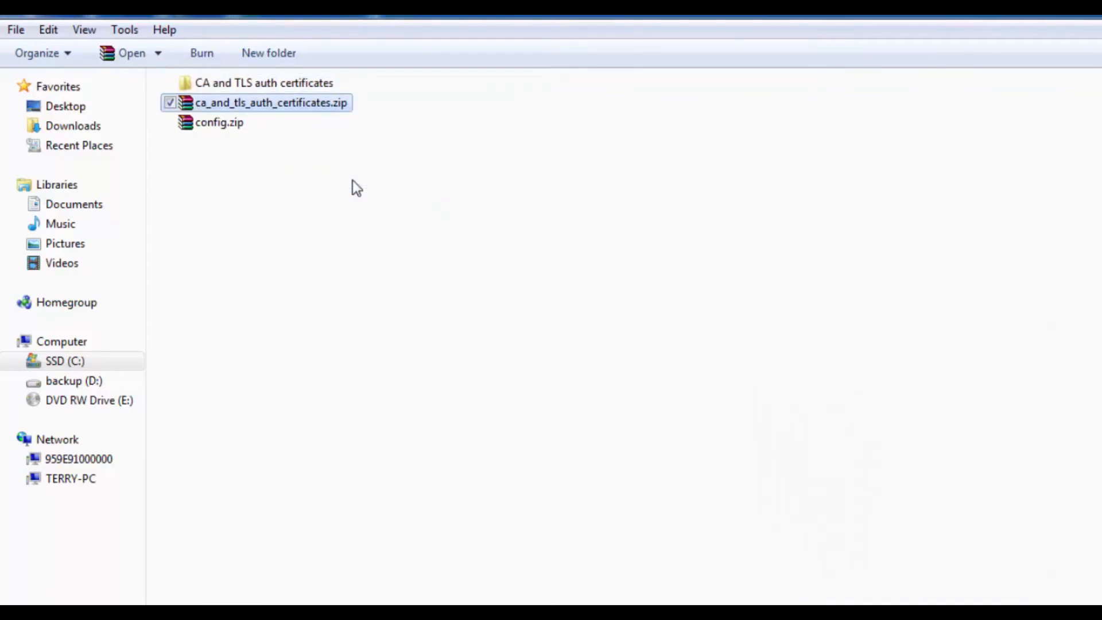
pyautogui.moveTo(218, 122)
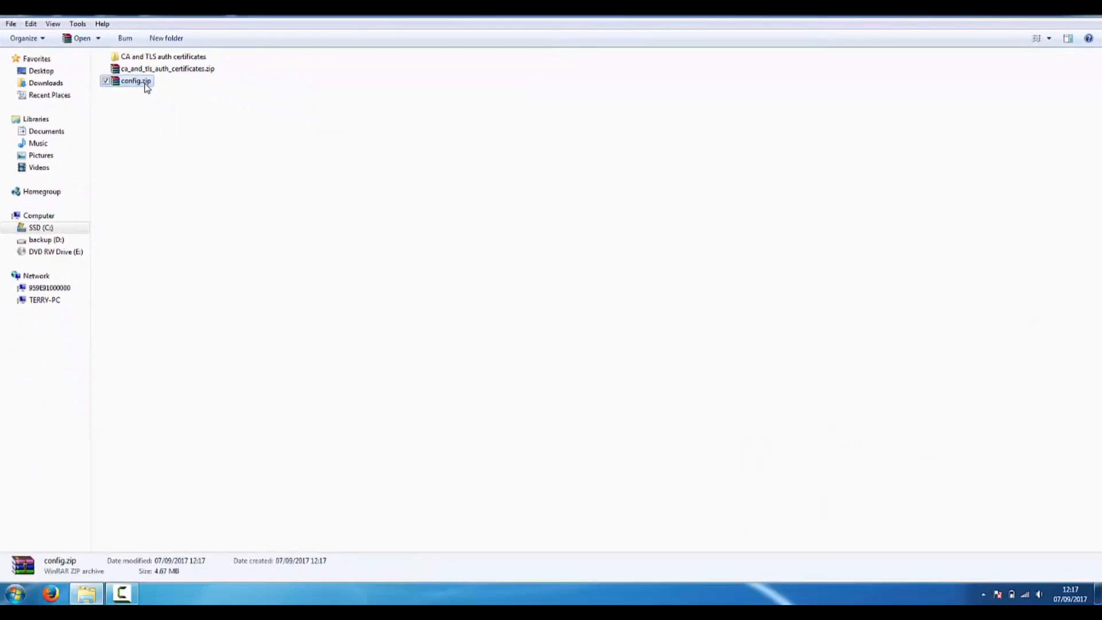
pyautogui.doubleClick(135, 80)
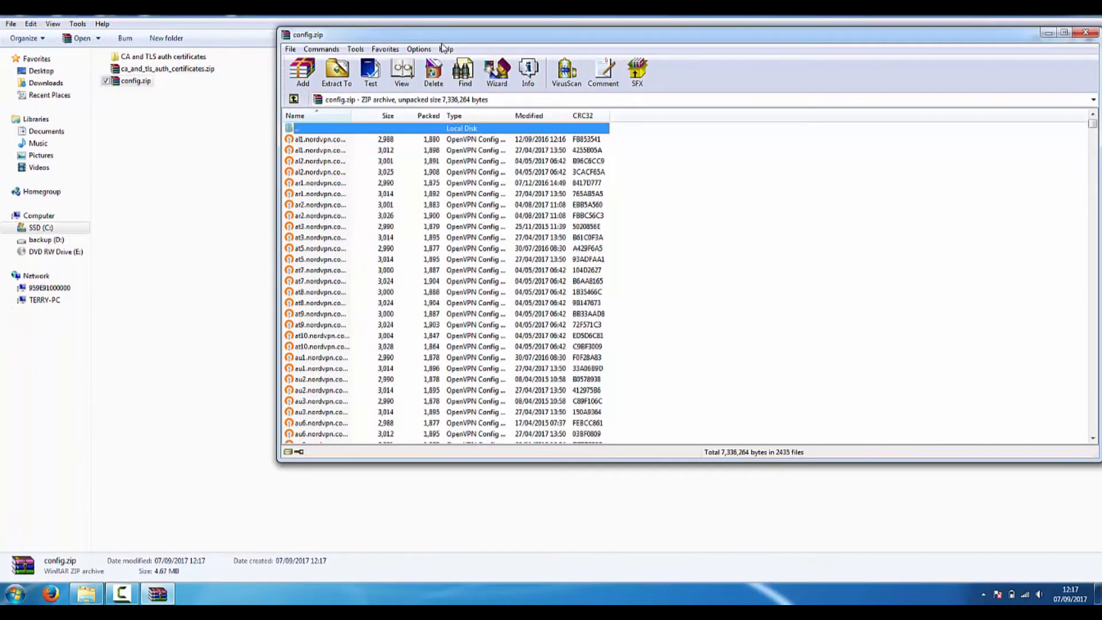
pyautogui.click(321, 161)
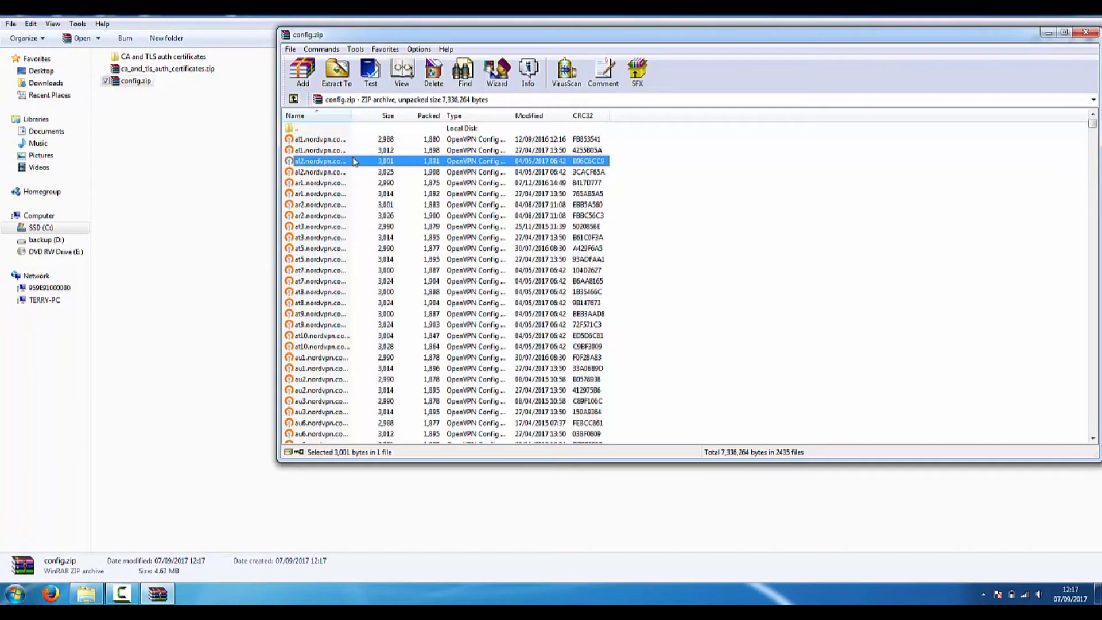
pyautogui.press('ctrl+a')
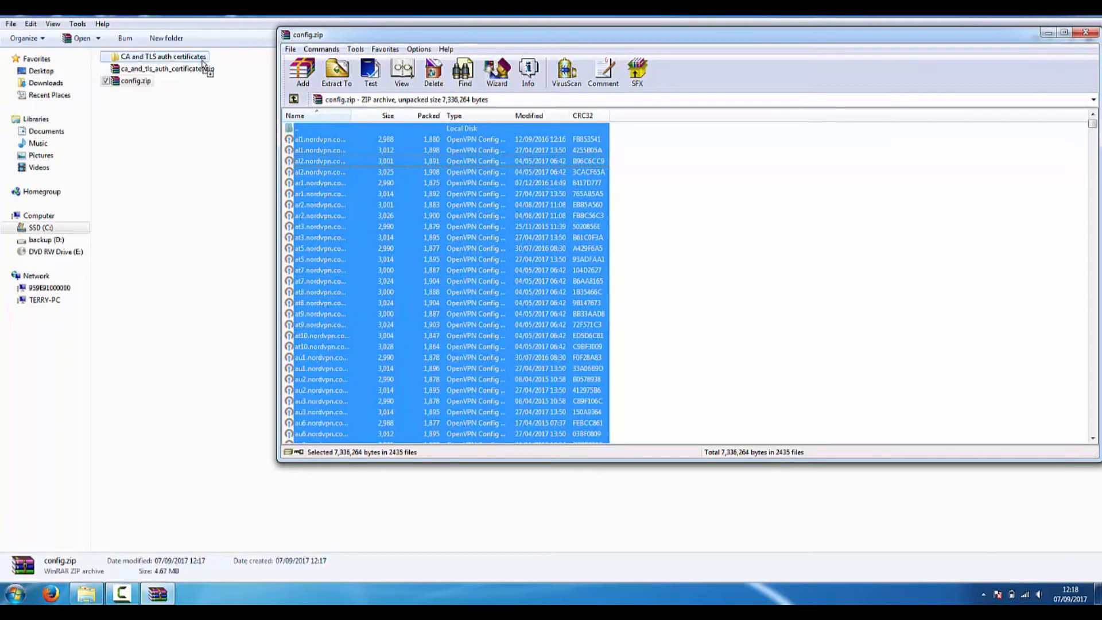
pyautogui.click(336, 70)
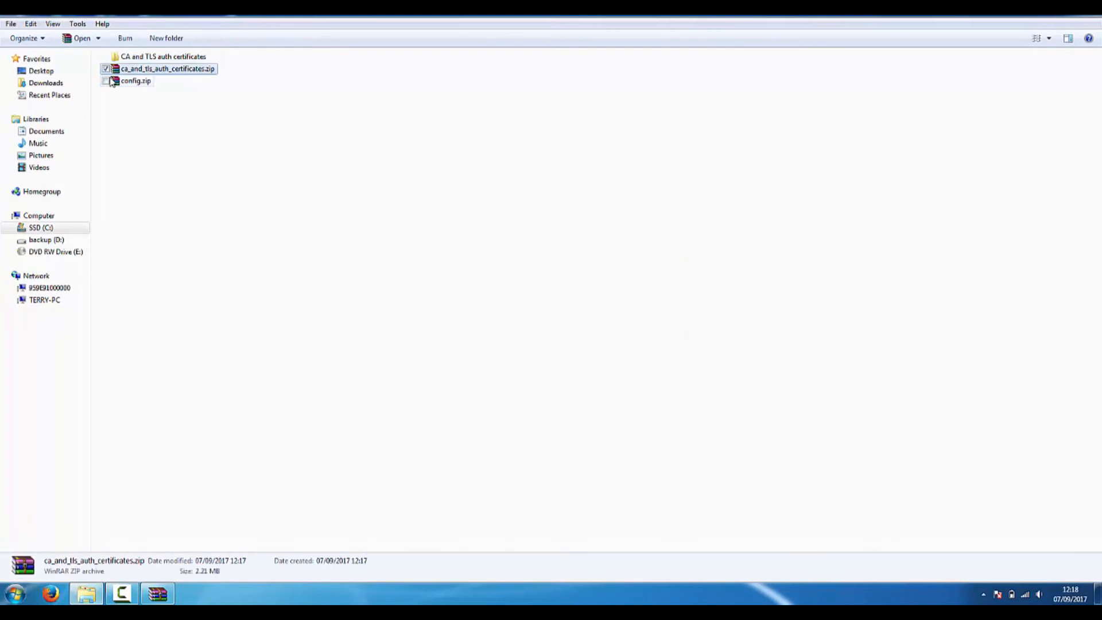
pyautogui.doubleClick(164, 56)
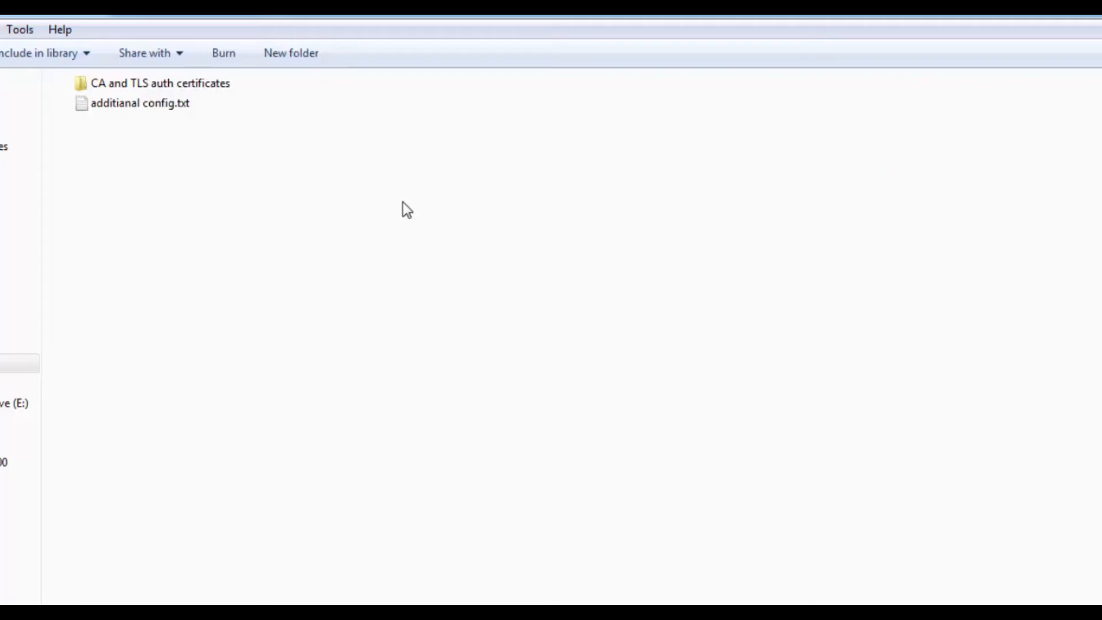
# - Create folder fr18.nordvpn.com and paste the fr18 .ovpn, .crt and .key files into it
pyautogui.rightClick(407, 208)
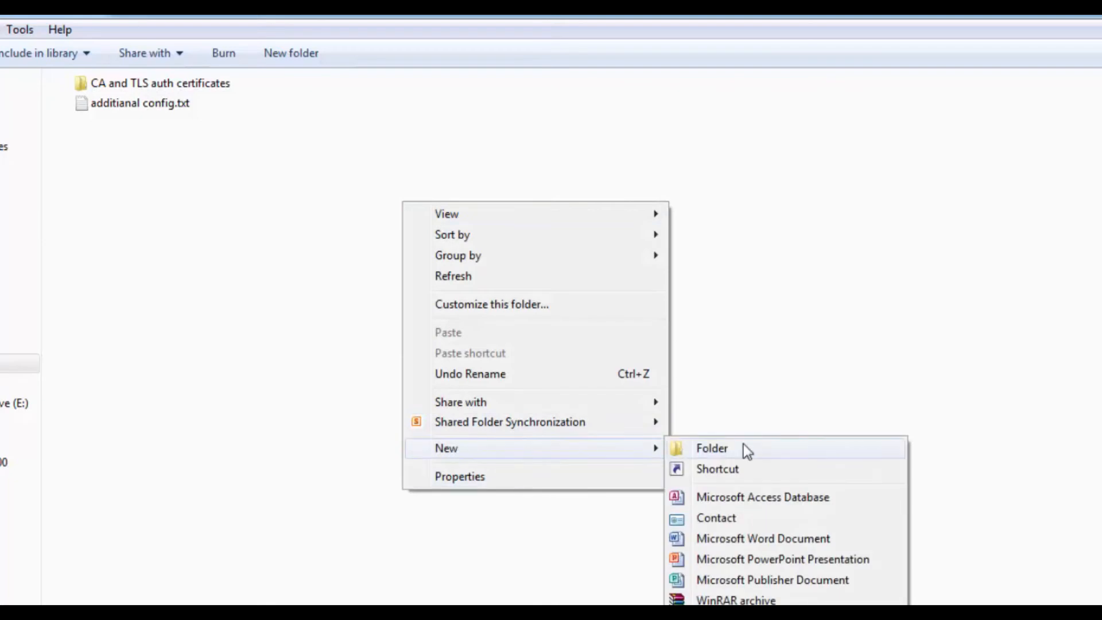
pyautogui.click(711, 448)
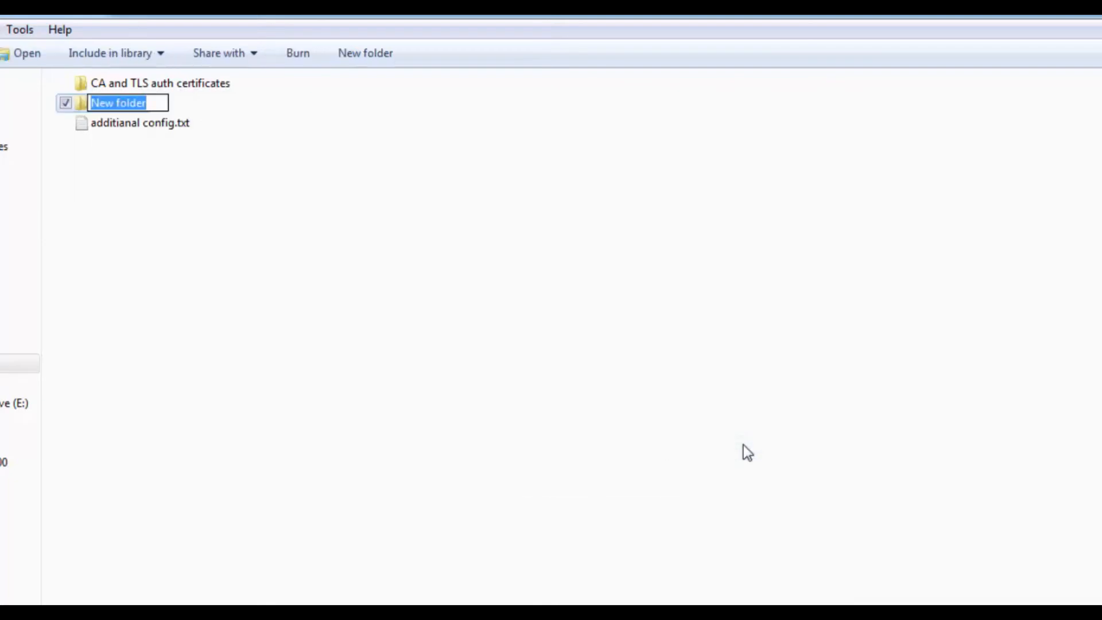
pyautogui.write('fr18.nordvpn.com')
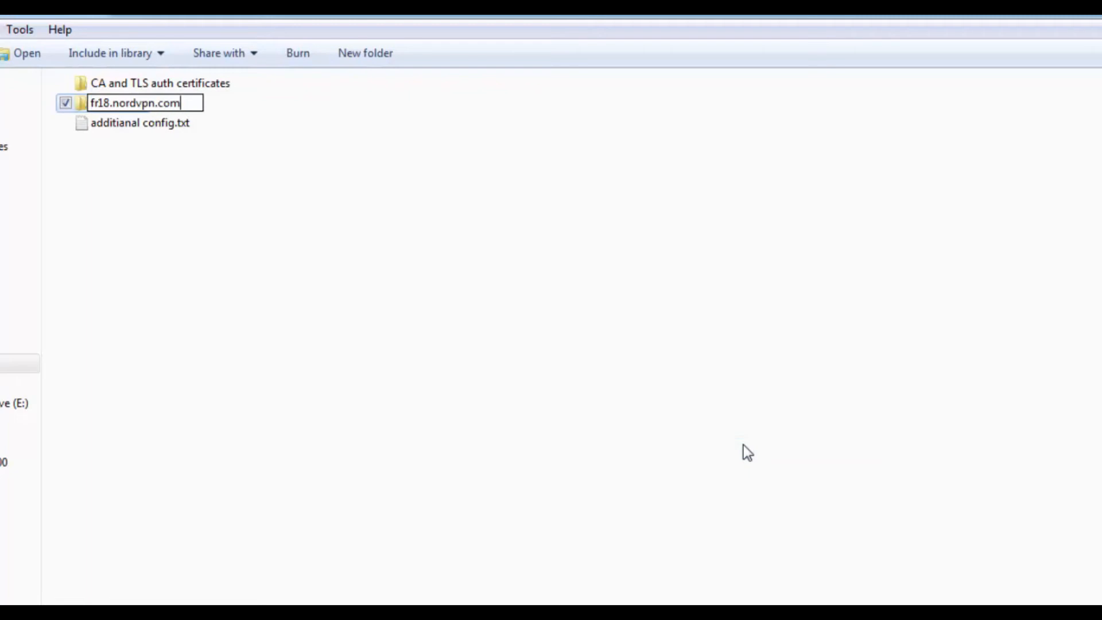
pyautogui.press('Return')
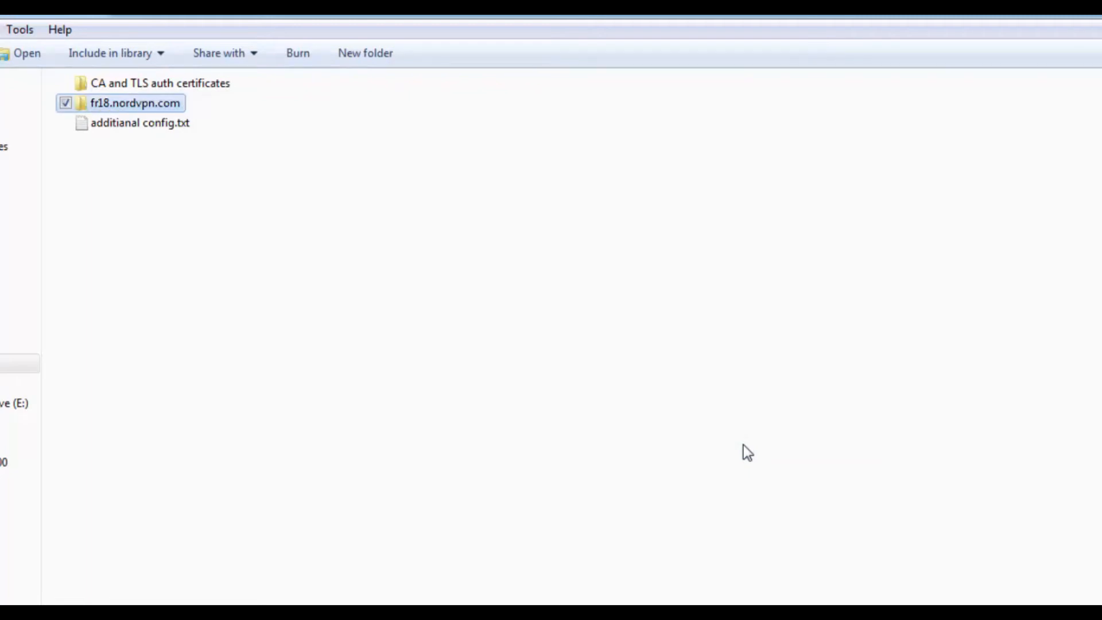
pyautogui.moveTo(249, 88)
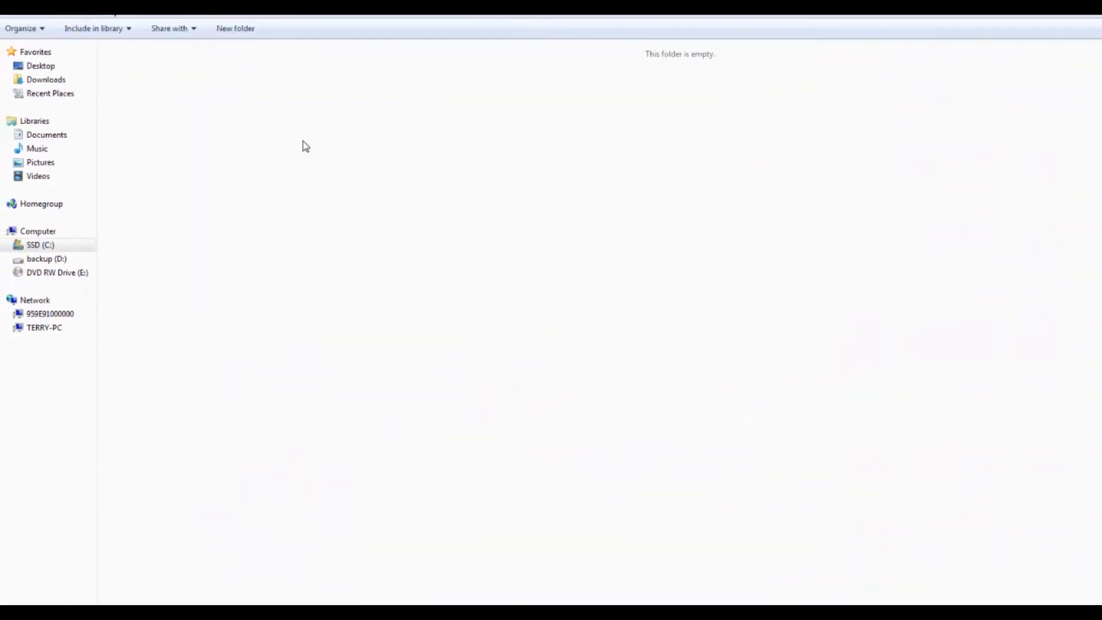
pyautogui.rightClick(306, 145)
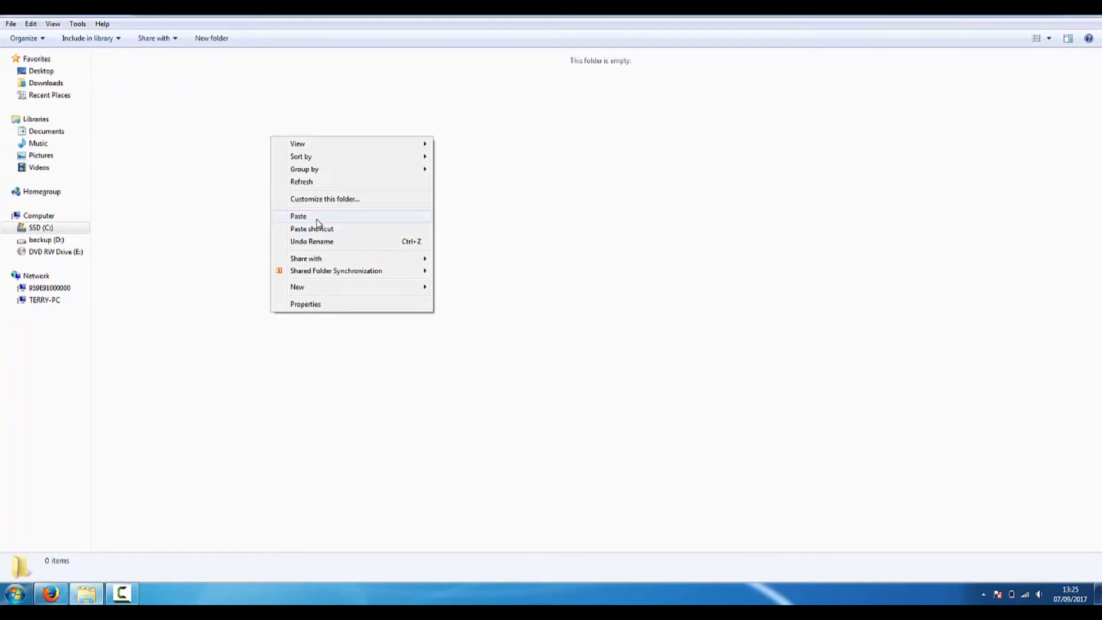
pyautogui.click(298, 216)
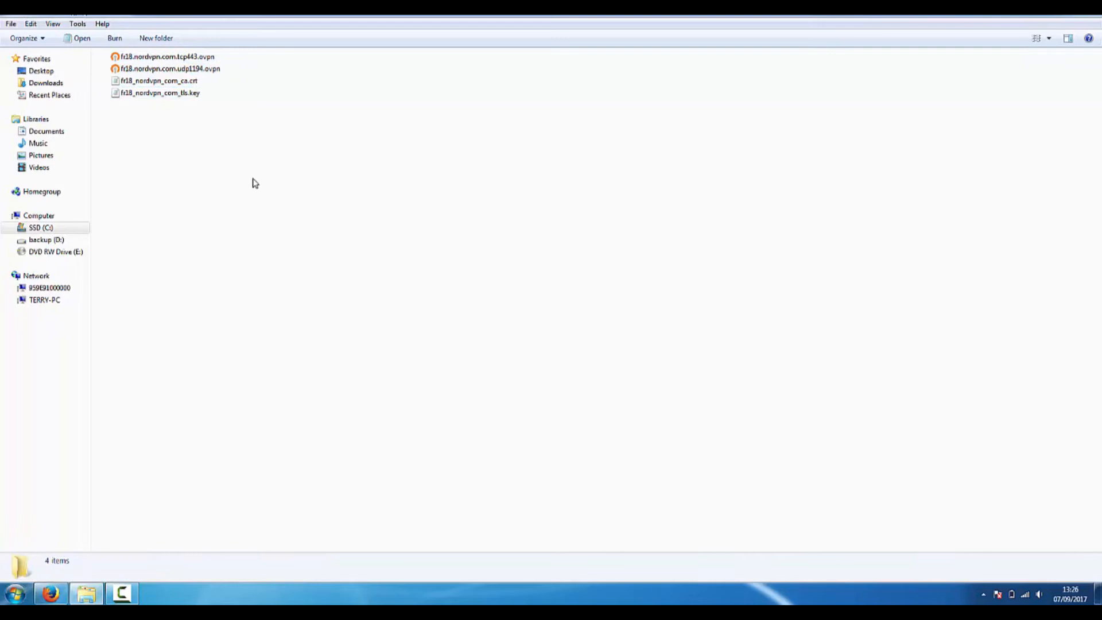
pyautogui.click(49, 594)
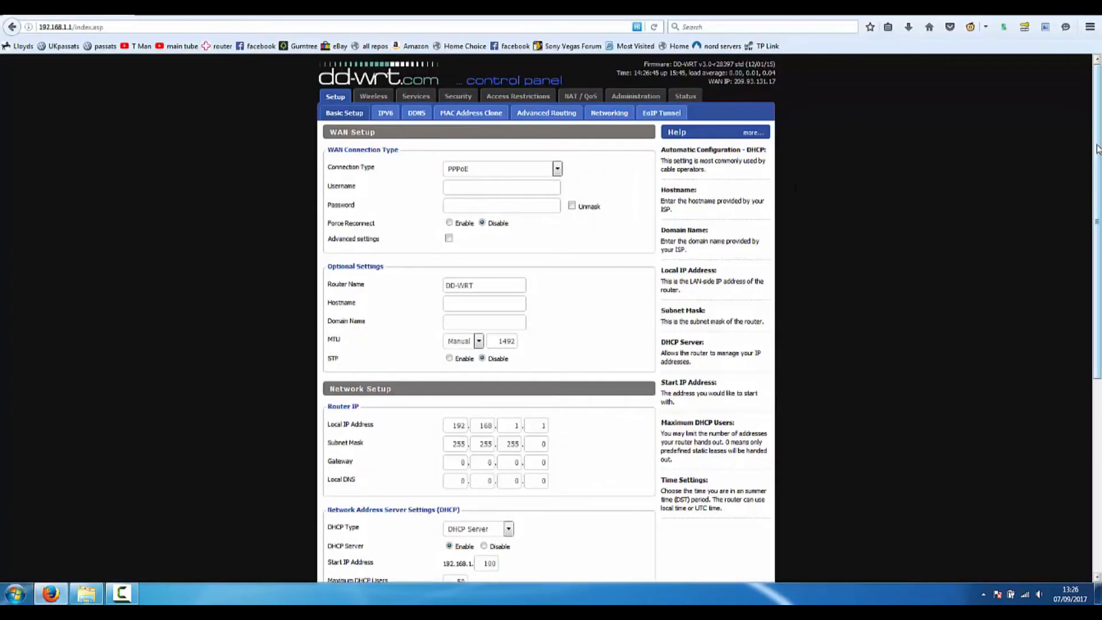
# - Go to Services > VPN and set the OpenVPN Client's Advanced Options to Enable
pyautogui.scroll(-3)
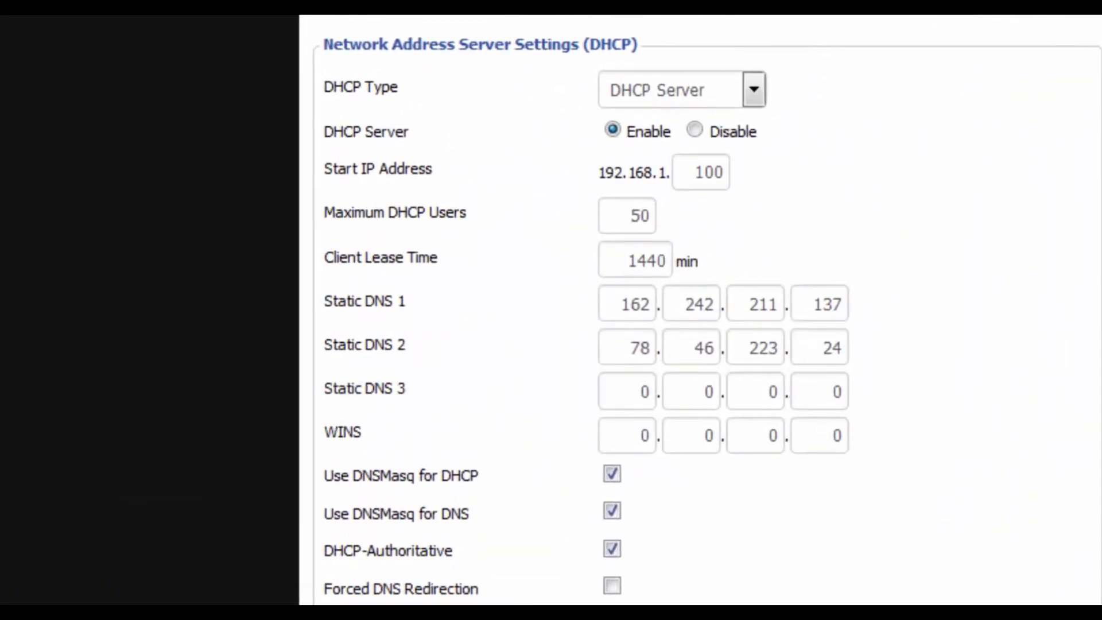
pyautogui.scroll(-3)
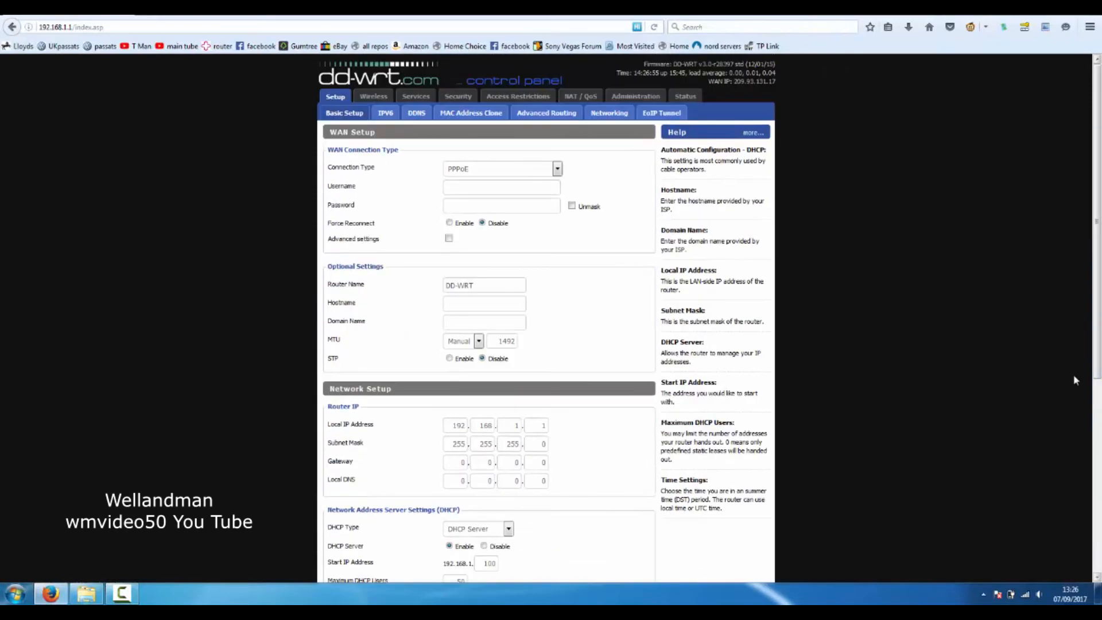
pyautogui.moveTo(671, 242)
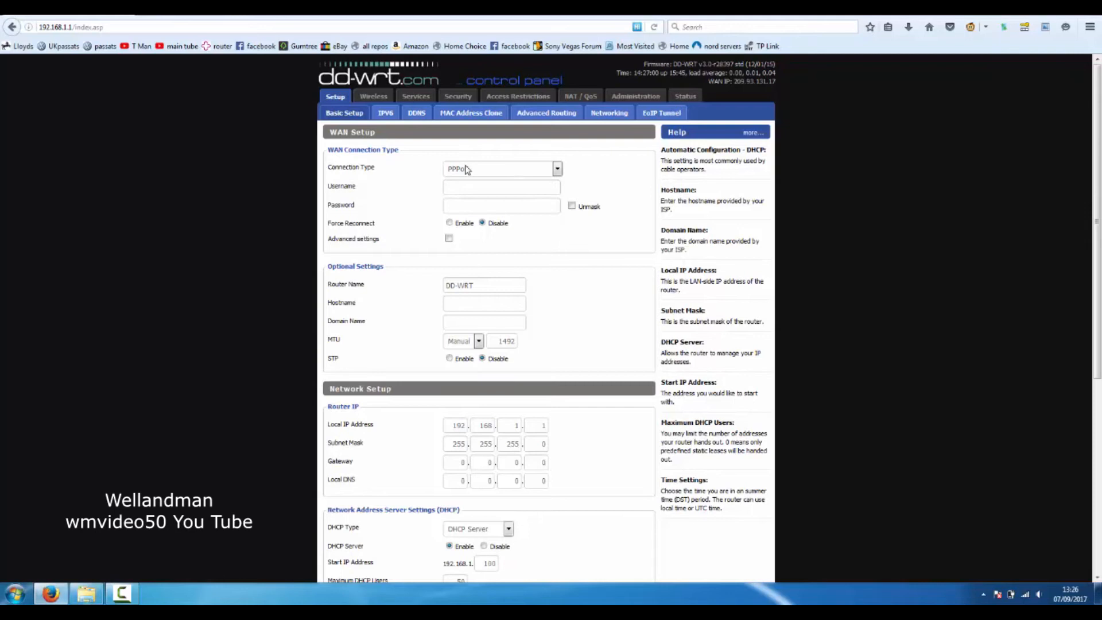
pyautogui.click(415, 95)
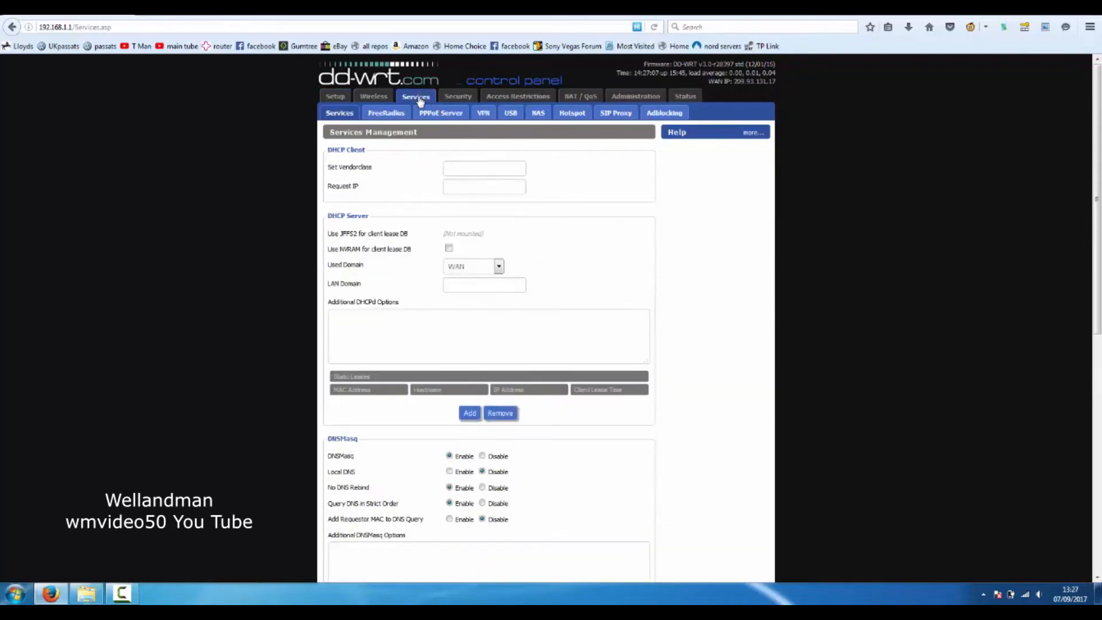
pyautogui.moveTo(484, 112)
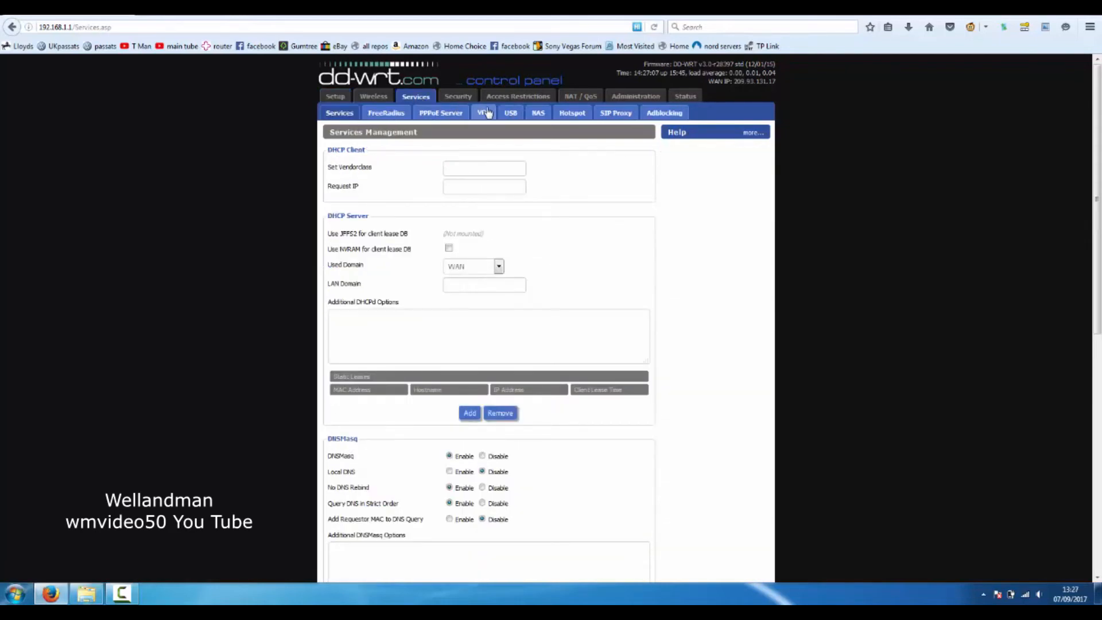
pyautogui.click(483, 112)
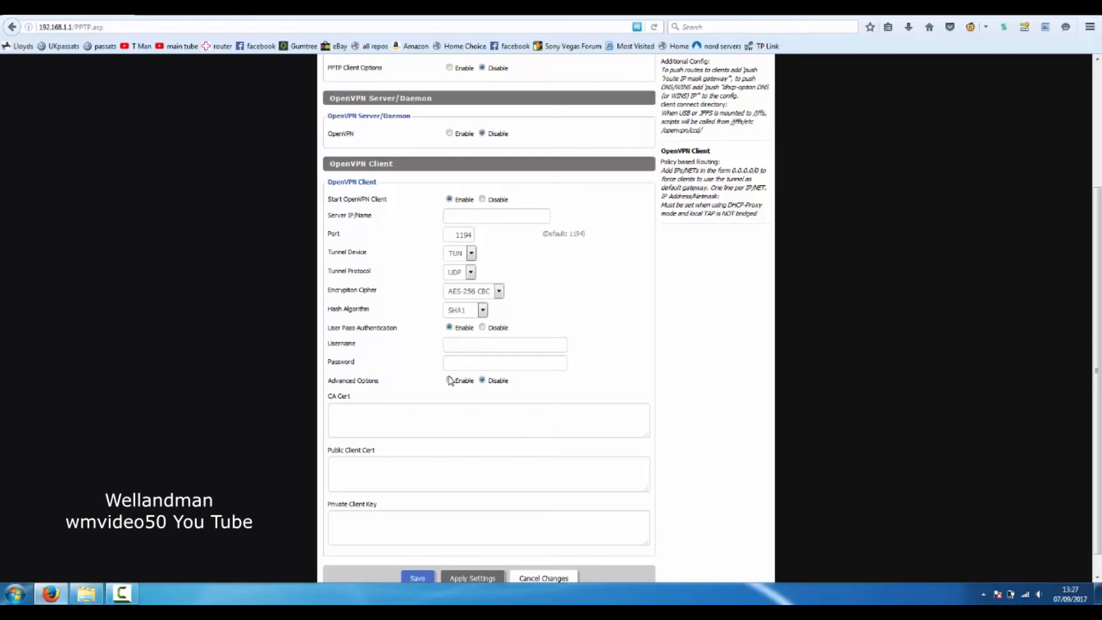
pyautogui.click(450, 380)
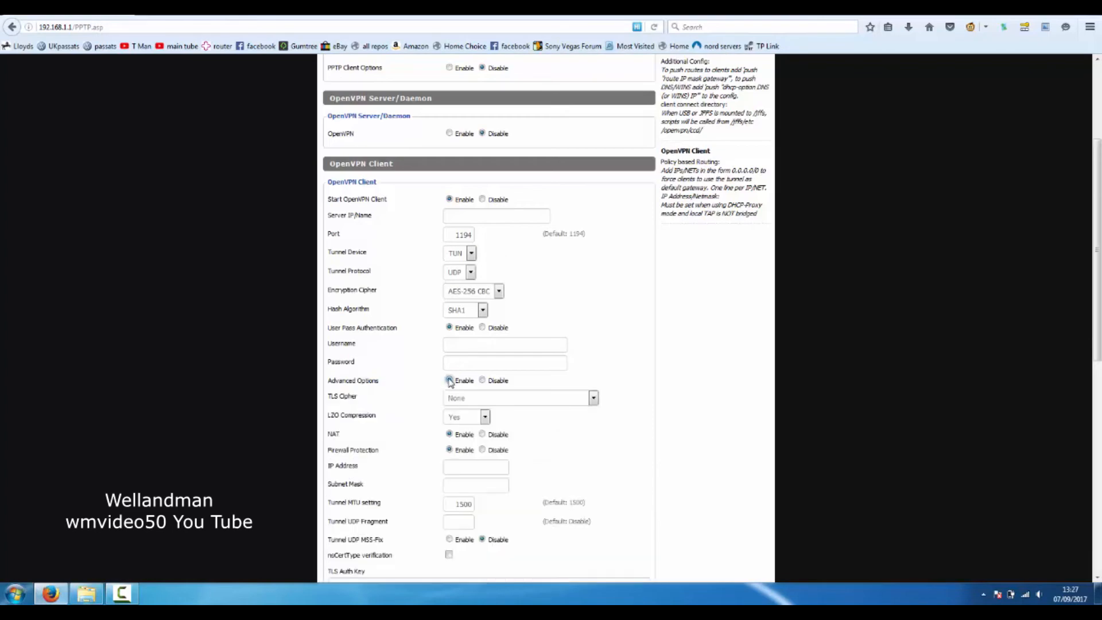
pyautogui.scroll(-3)
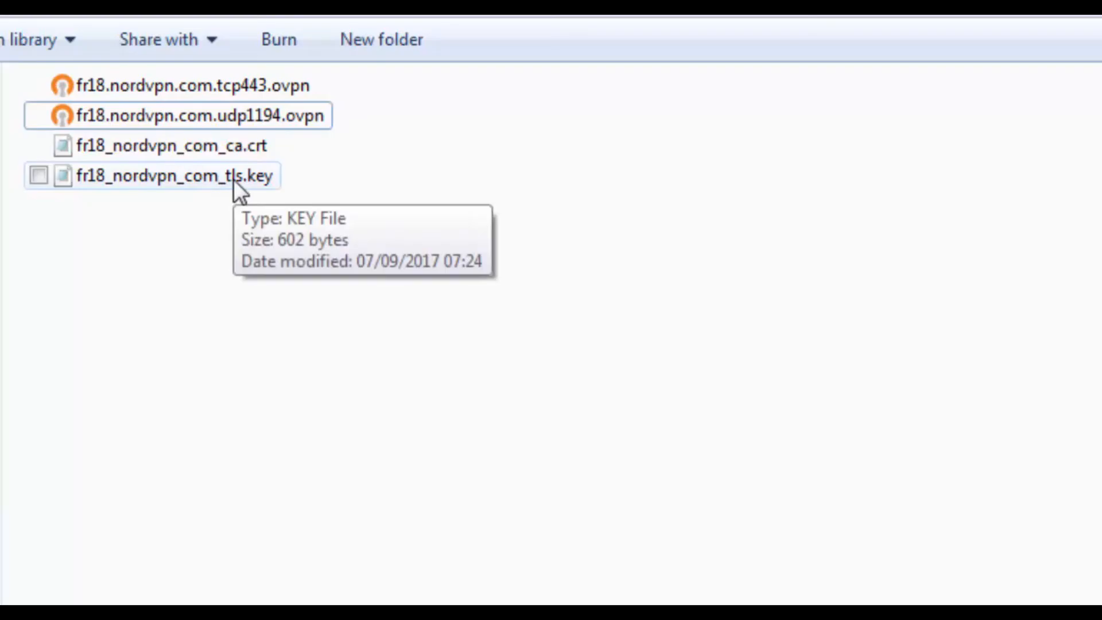
# - Copy the fr18 TLS static key from Notepad into TLS Auth Key and fill Additional Config
pyautogui.doubleClick(175, 176)
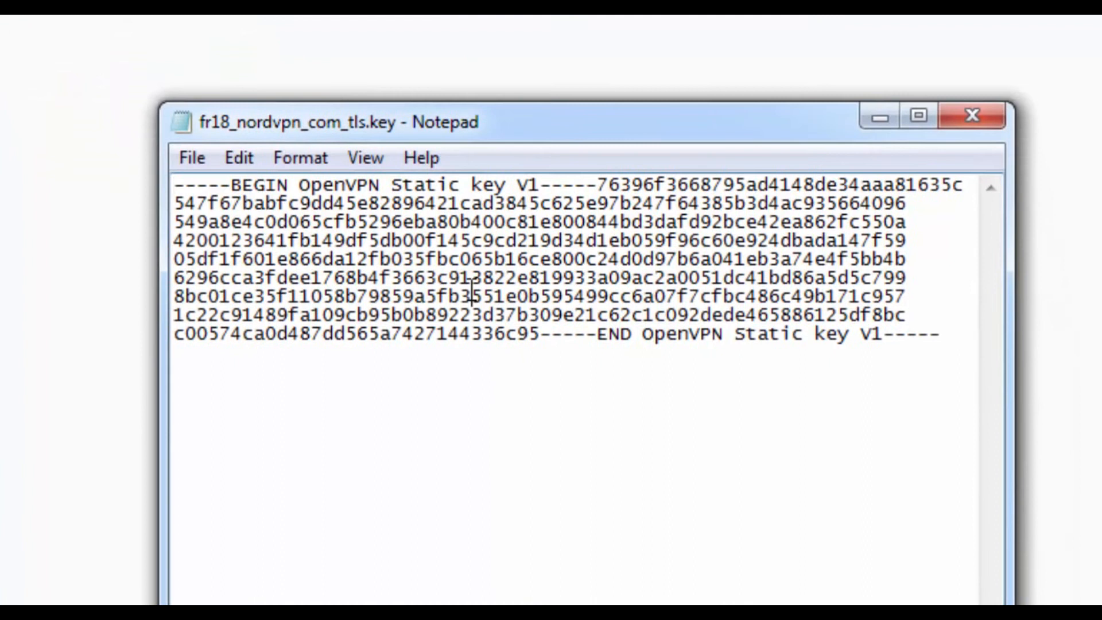
pyautogui.press('ctrl+a')
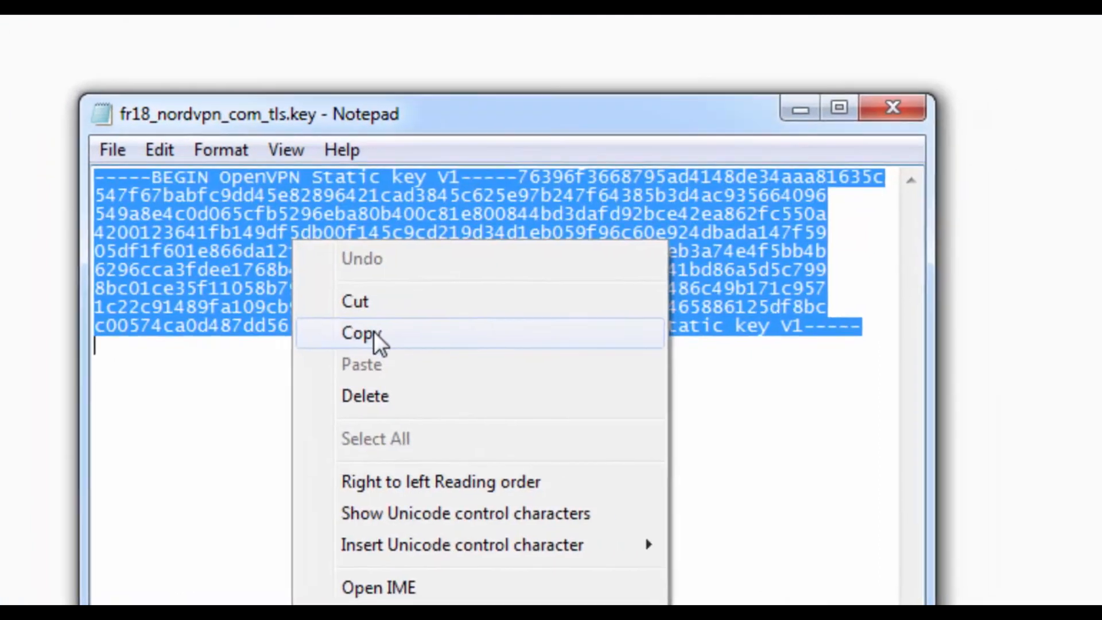
pyautogui.click(360, 333)
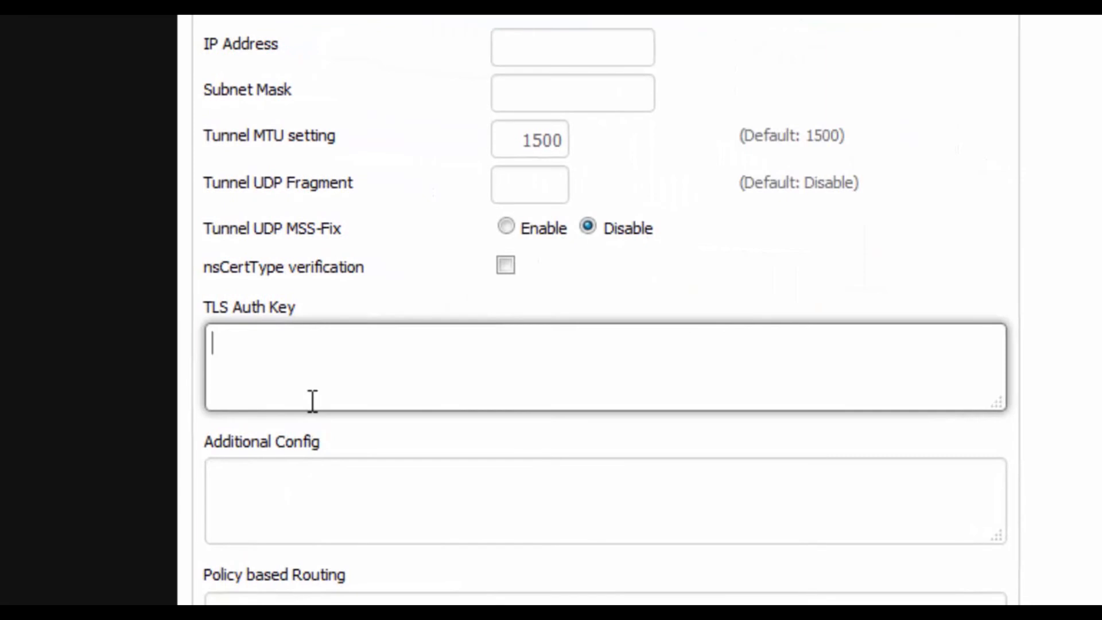
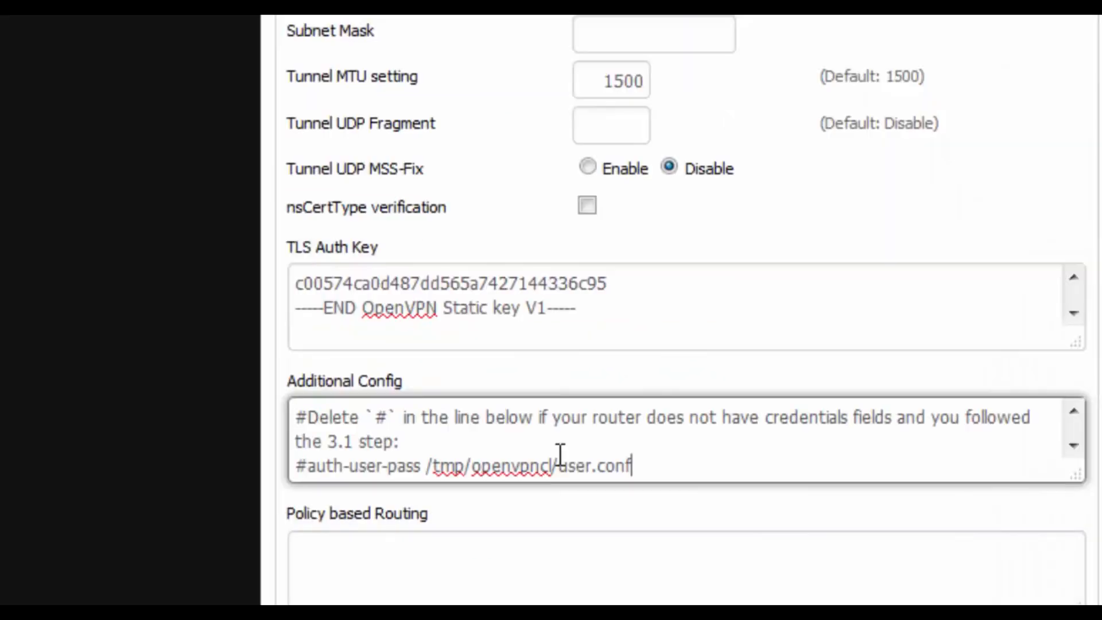
pyautogui.scroll(3)
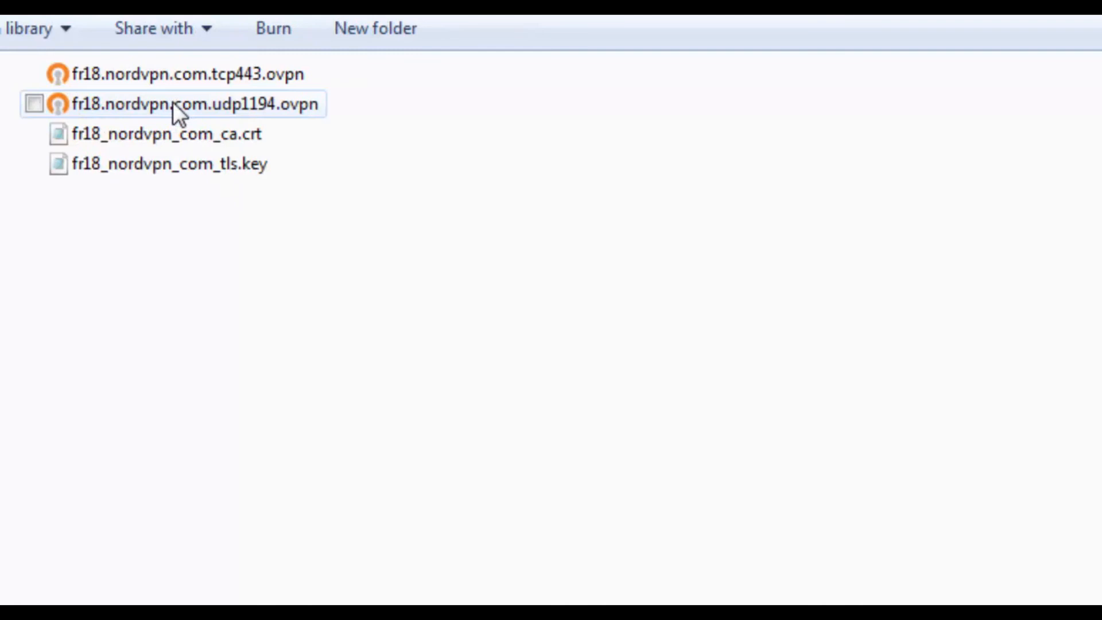
# - View fr18.nordvpn.com.udp1194.ovpn in Notepad to read its server settings
pyautogui.doubleClick(171, 103)
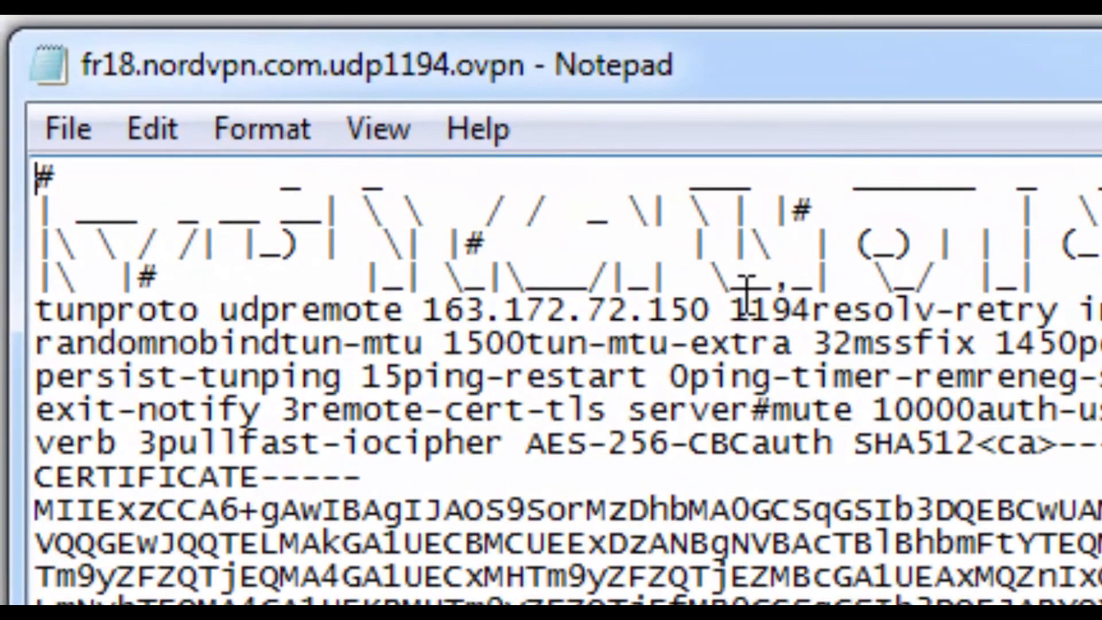
pyautogui.doubleClick(692, 311)
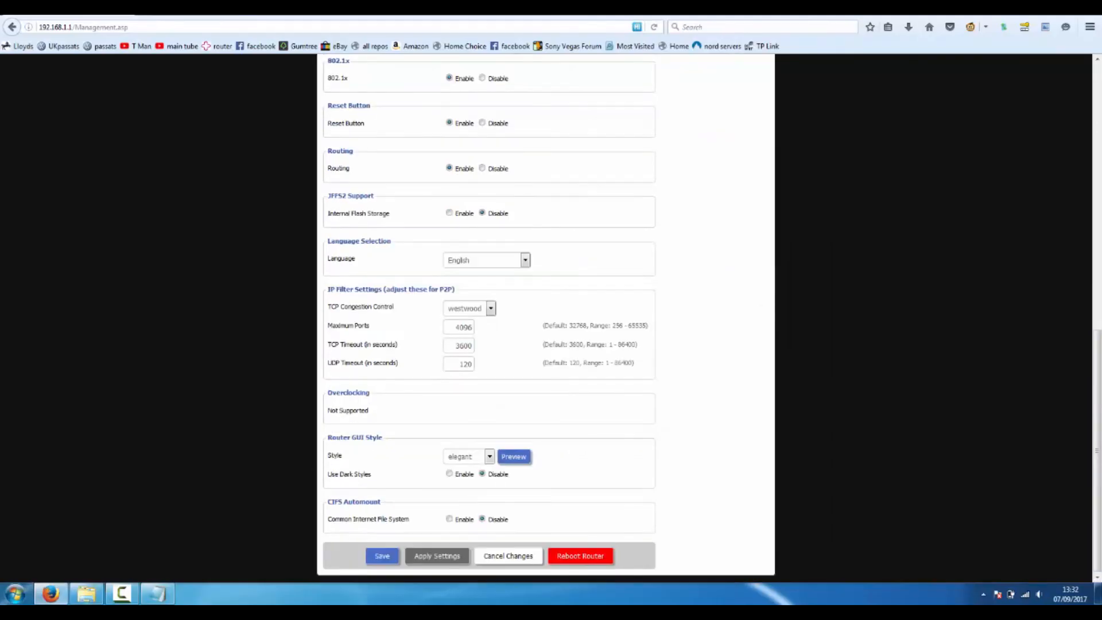
# - Save the router's OpenVPN client settings and apply them
pyautogui.click(436, 556)
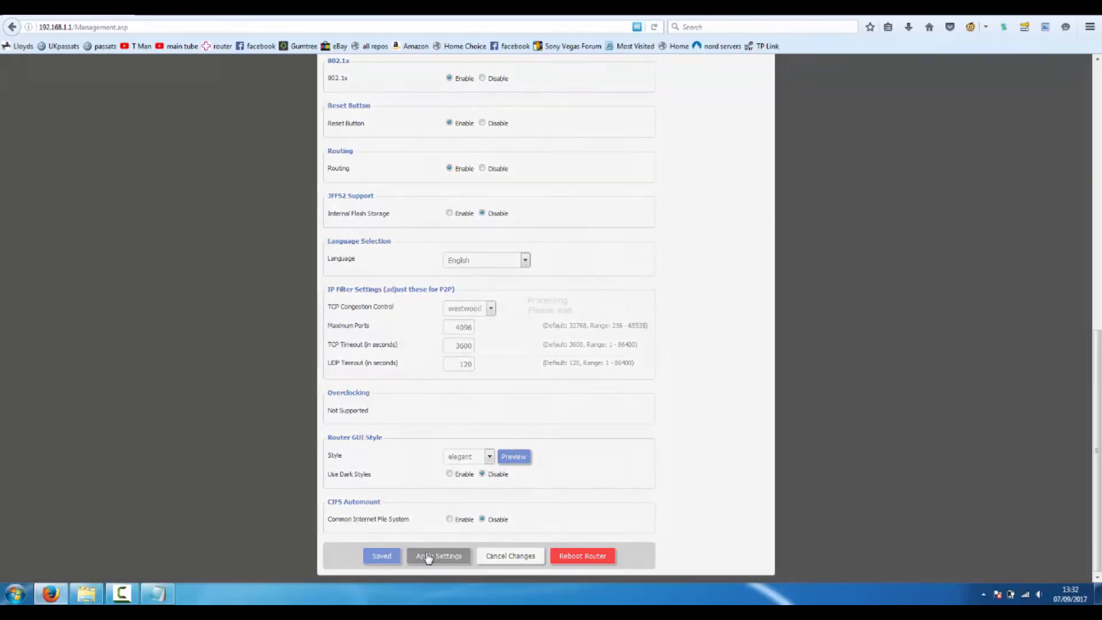
pyautogui.click(439, 556)
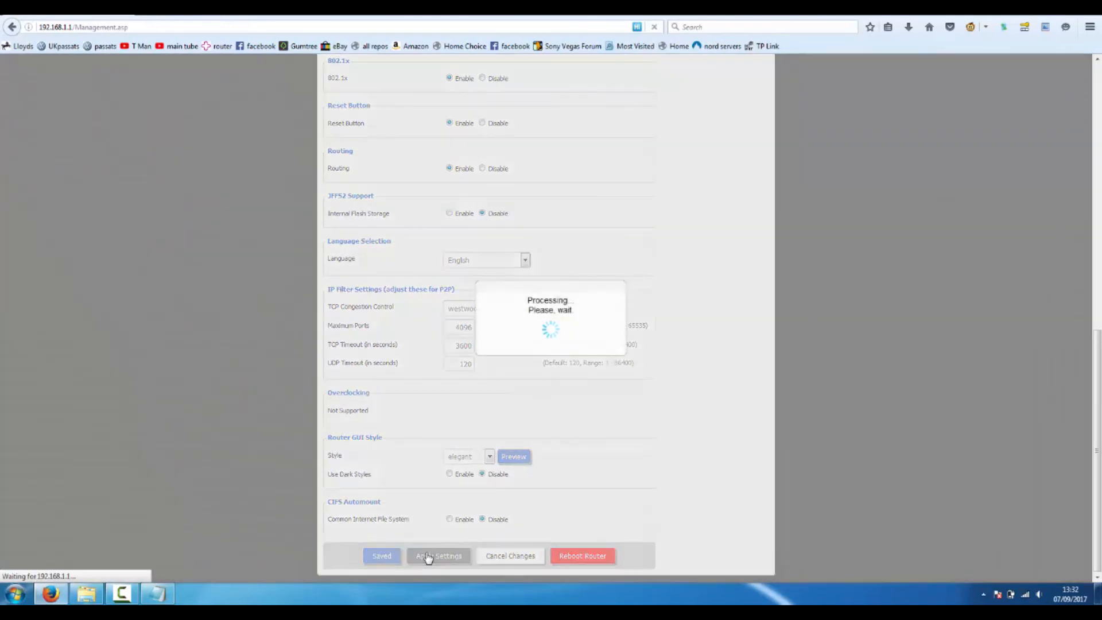
pyautogui.click(437, 555)
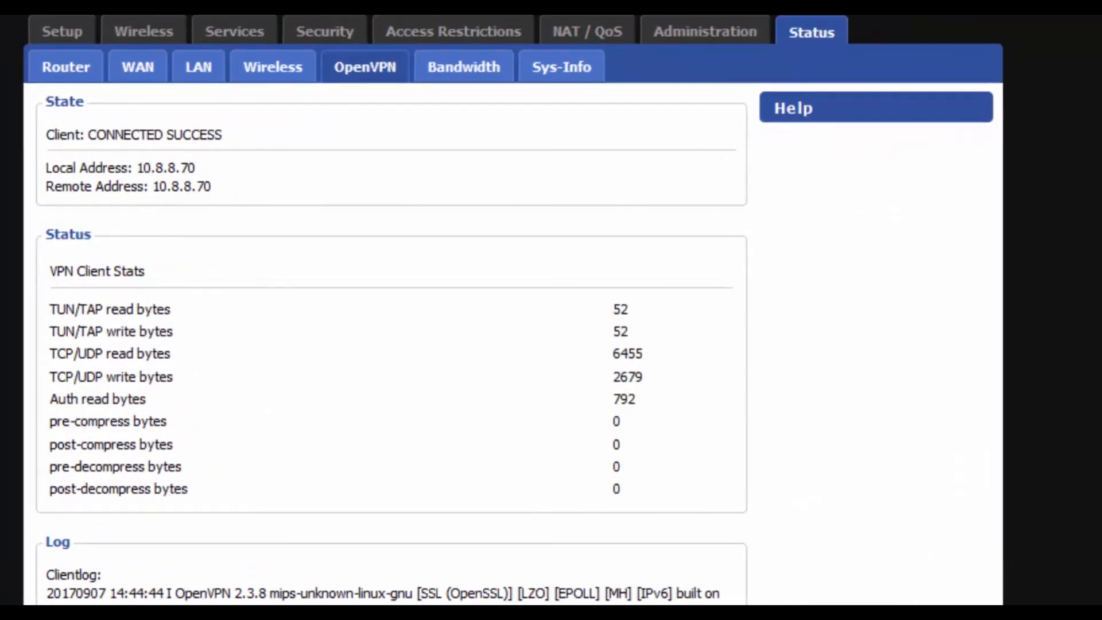
# - Scroll the OpenVPN status page to confirm CONNECTED SUCCESS and review the client log
pyautogui.scroll(-3)
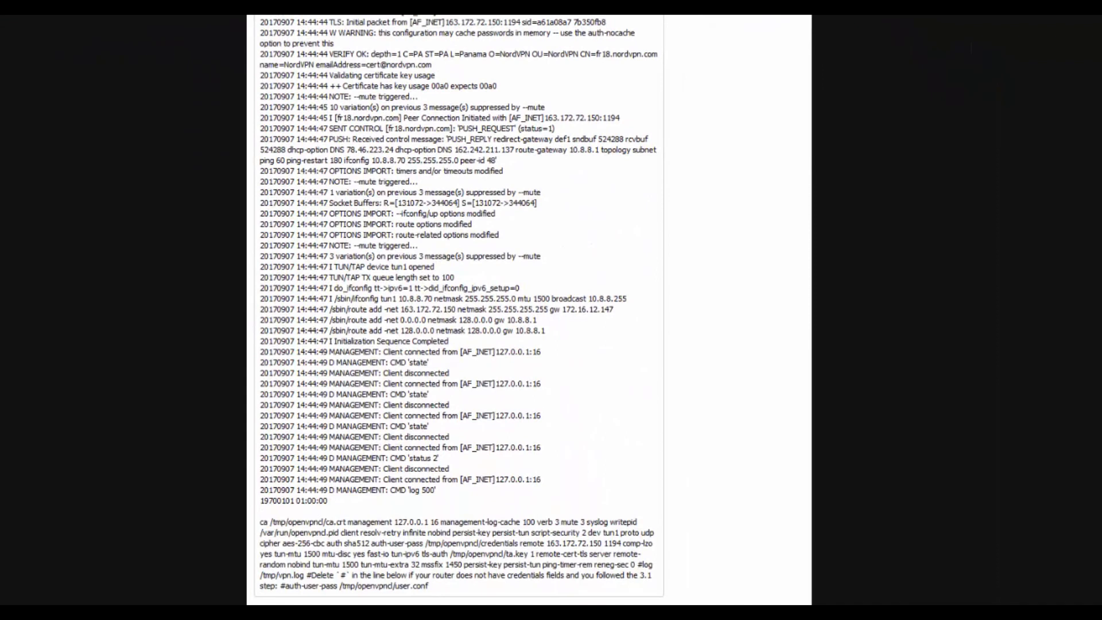
pyautogui.scroll(3)
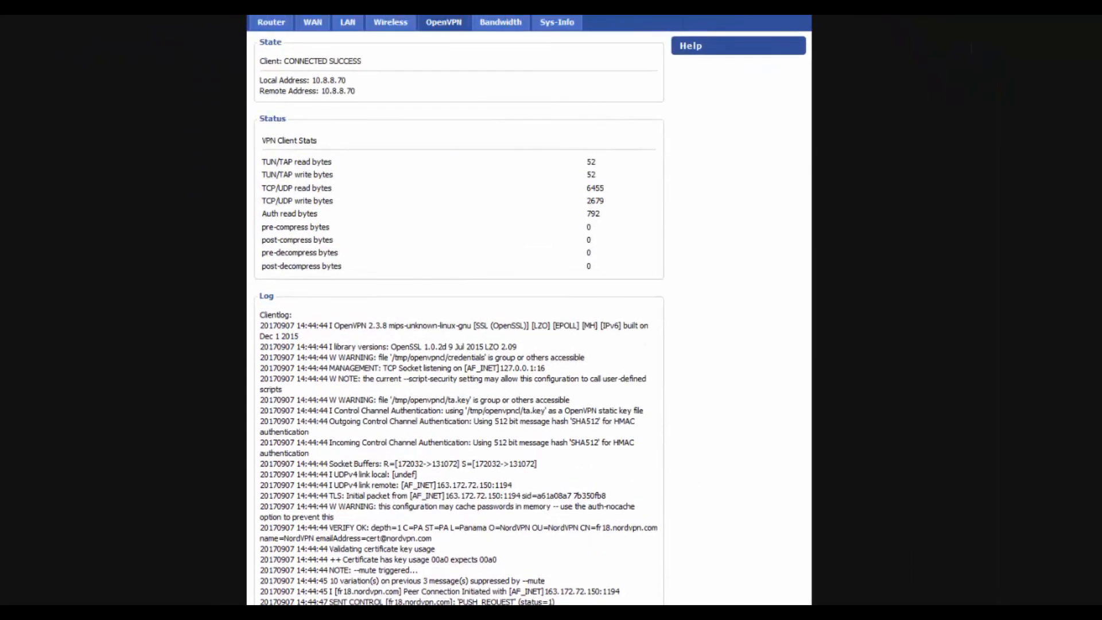